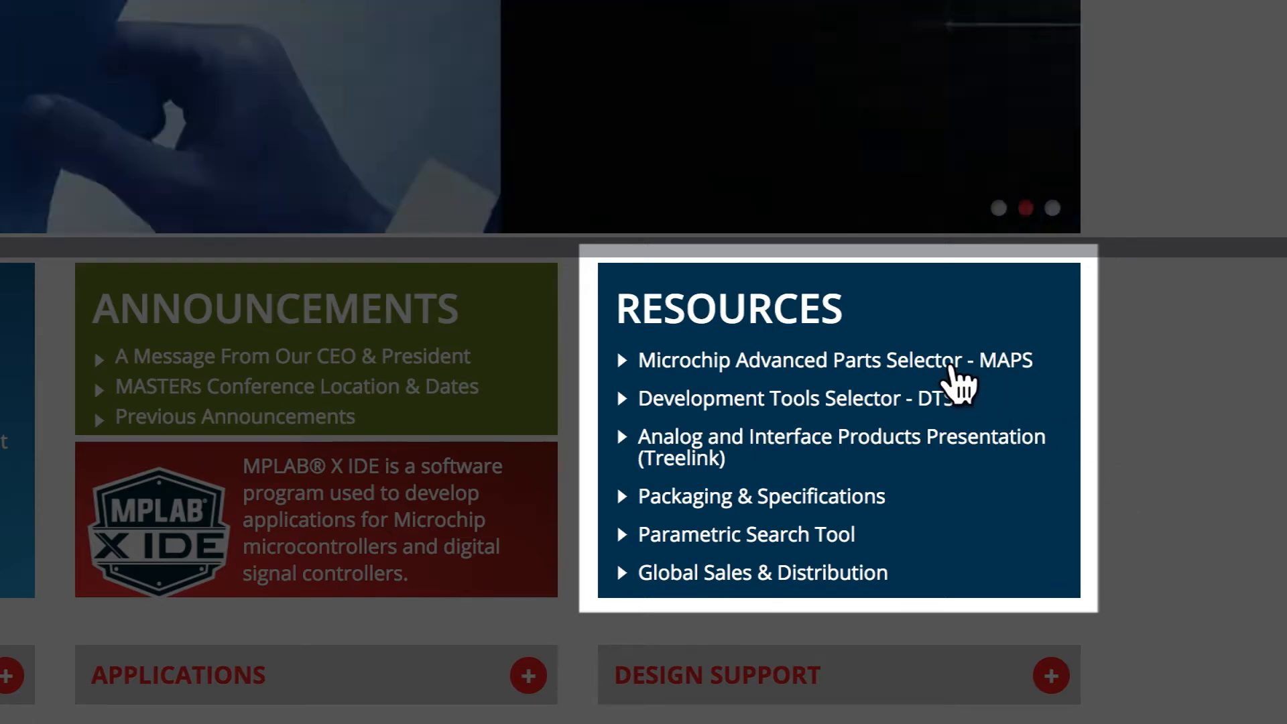
Go to Microchip's Selection Tools page and scroll down to the MAPS entry.
left_click(834, 360)
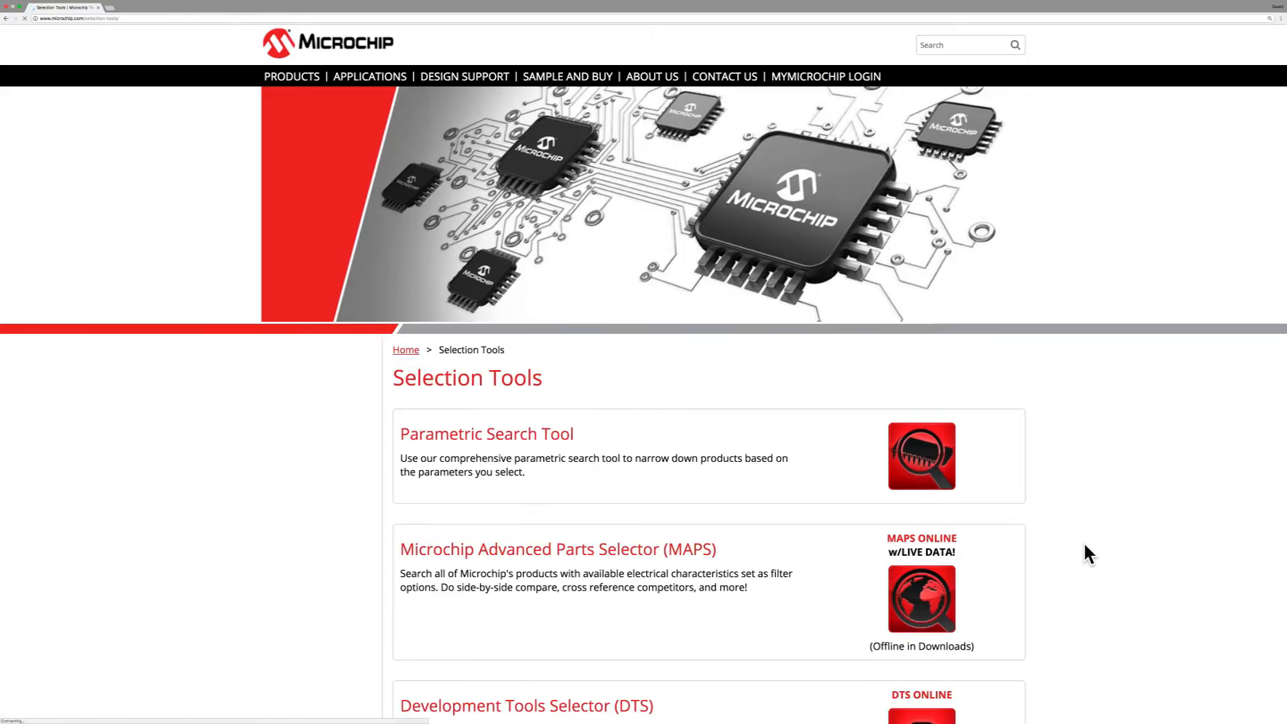
scroll("down", 3)
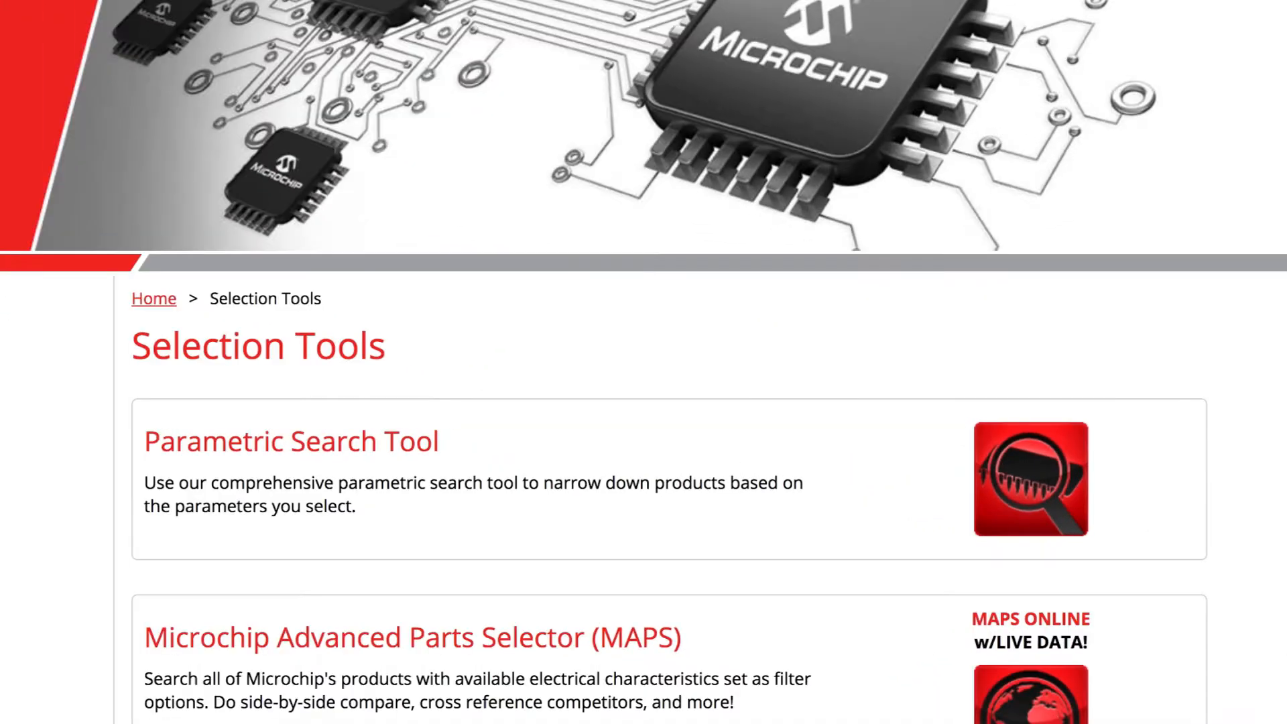
scroll("down", 3)
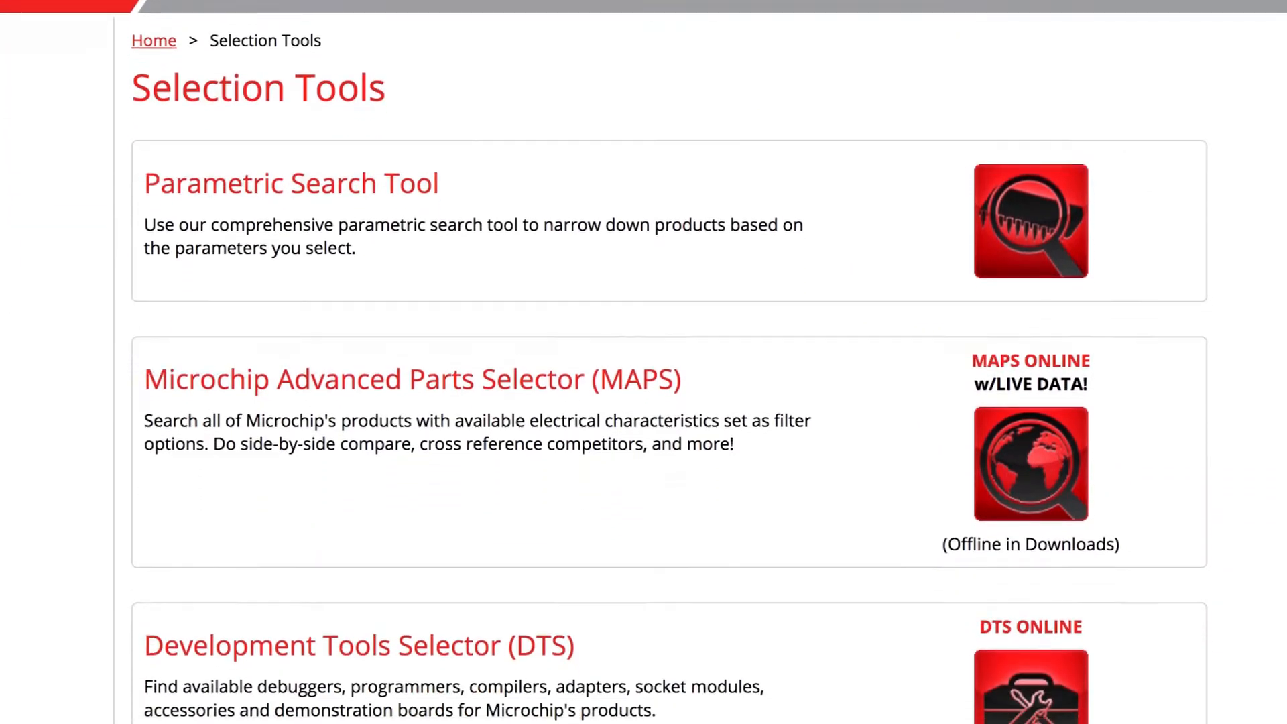
scroll("down", 3)
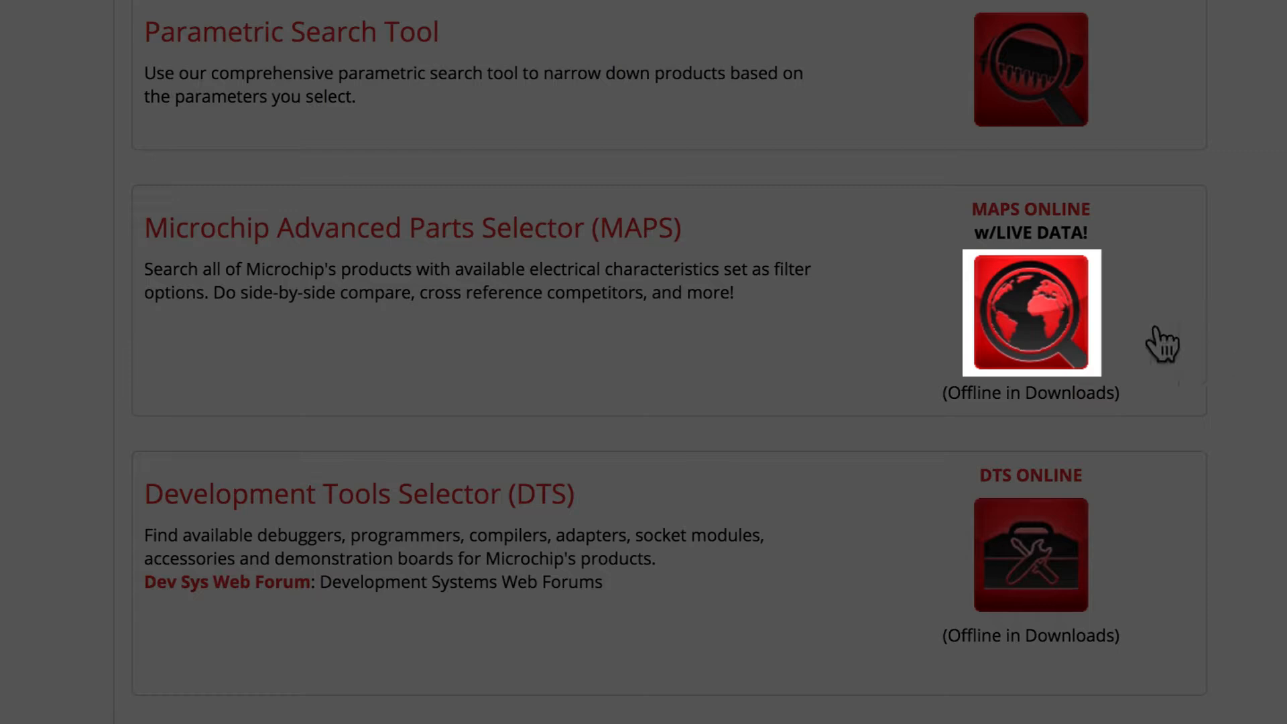
mouse_move(1035, 324)
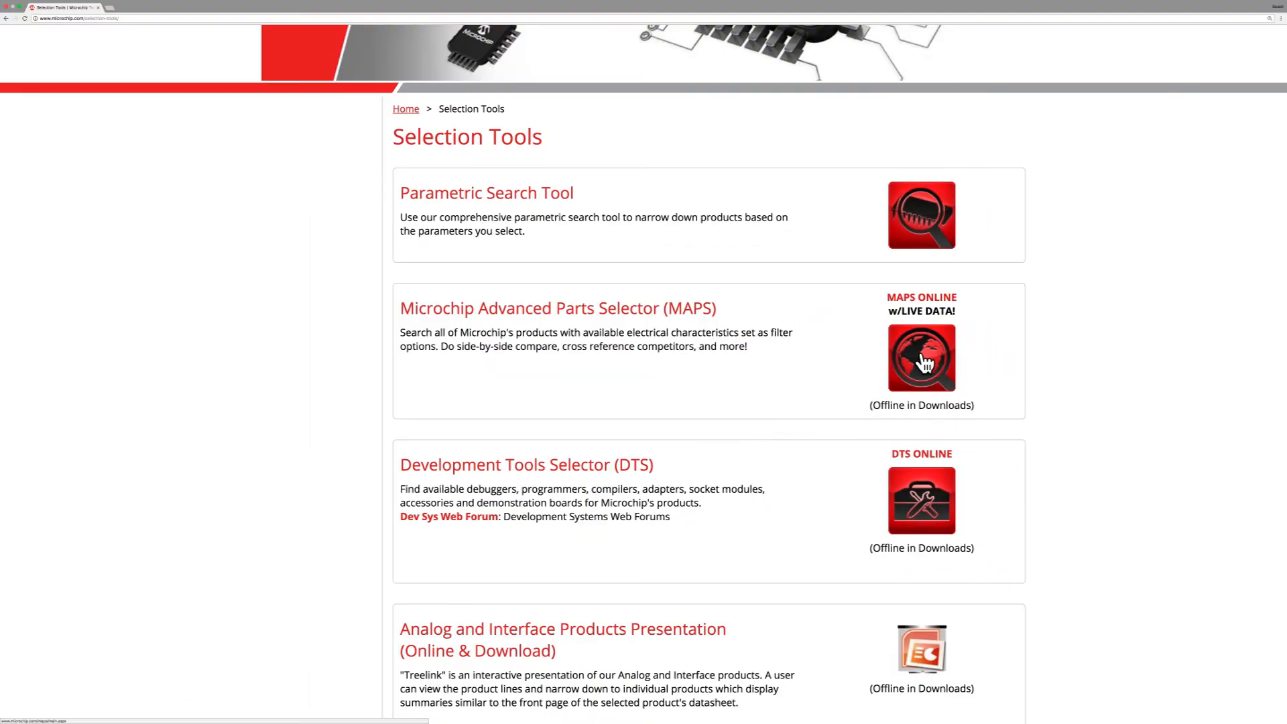
Launch MAPS Online from its globe icon.
left_click(921, 358)
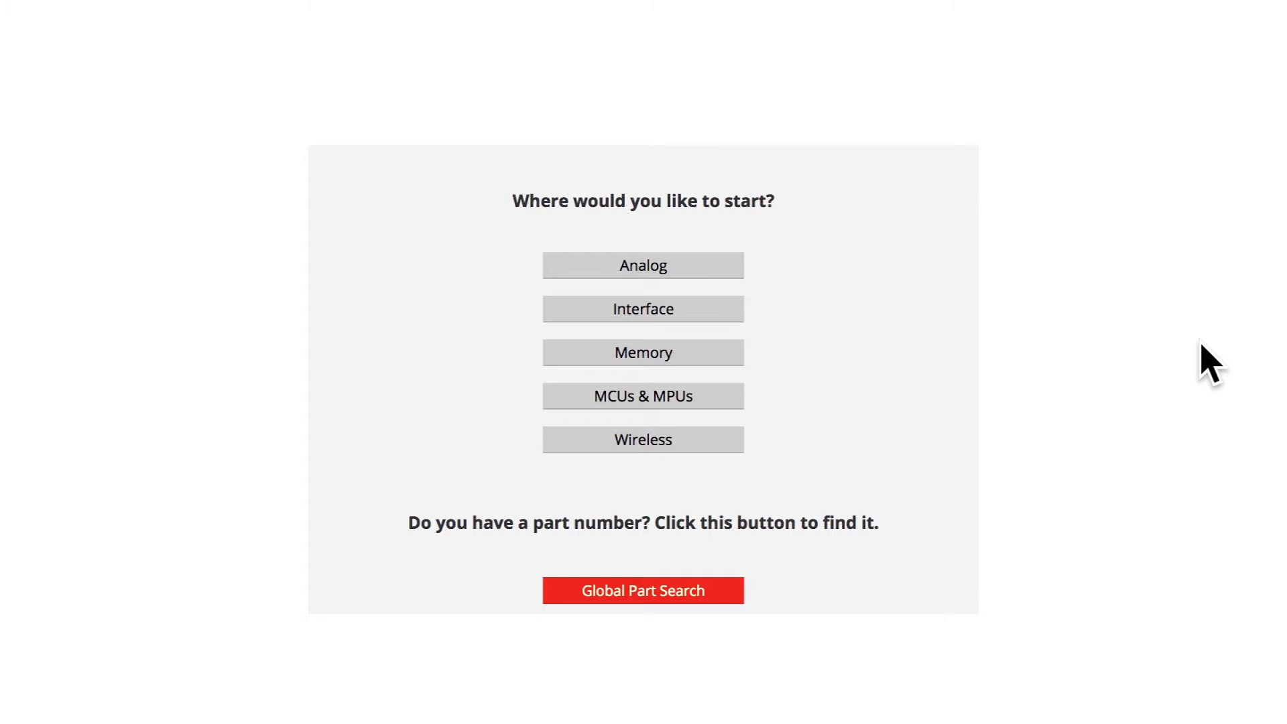
mouse_move(886, 291)
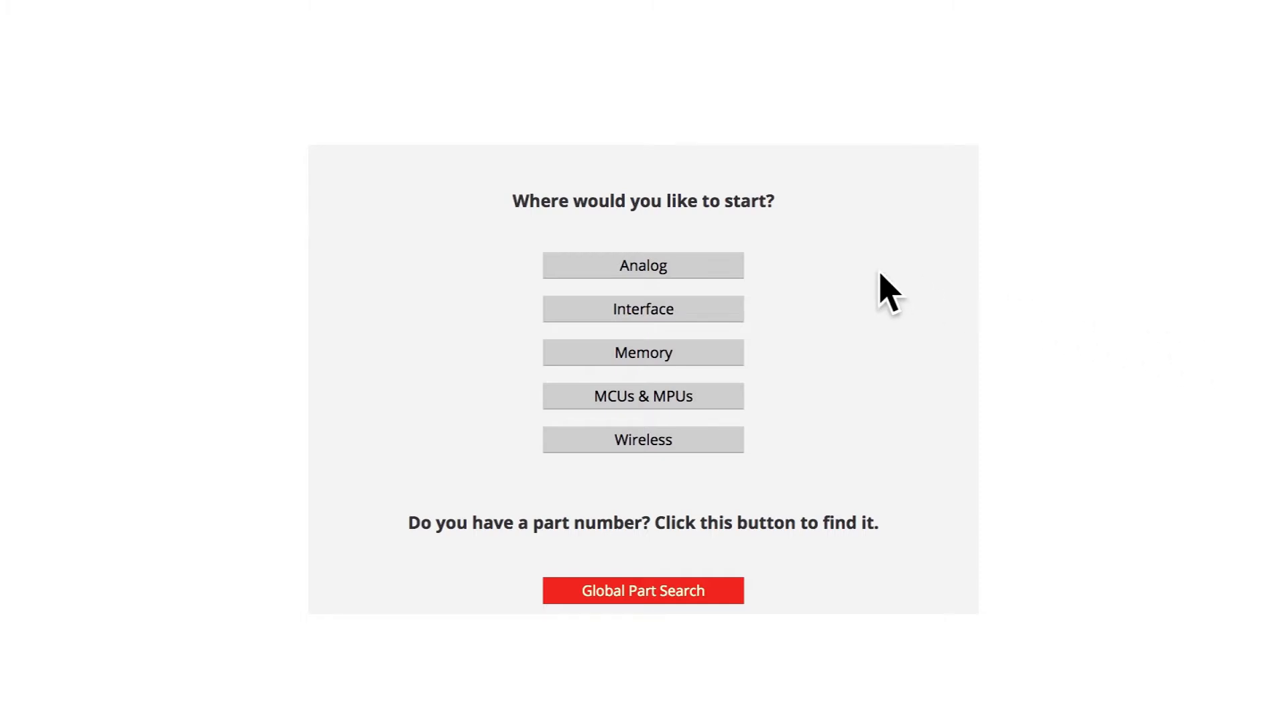
Browse Analog parts with the product family set to LDO.
left_click(643, 590)
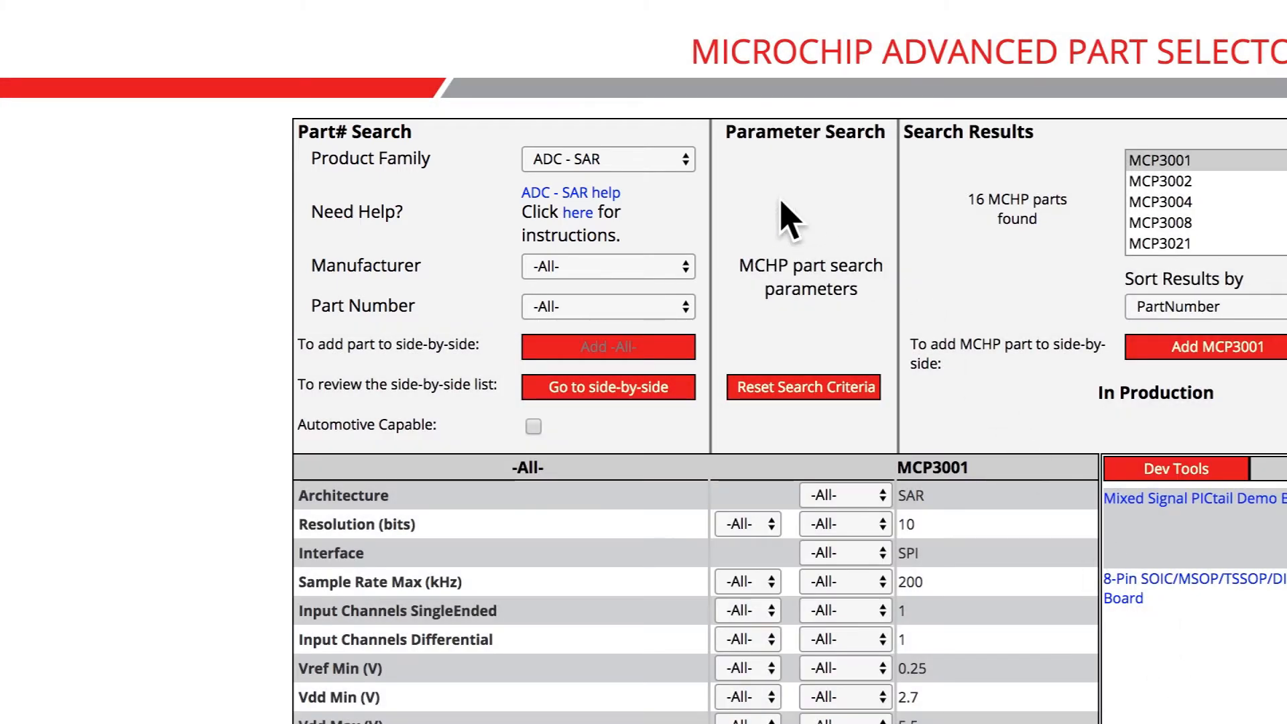
left_click(607, 158)
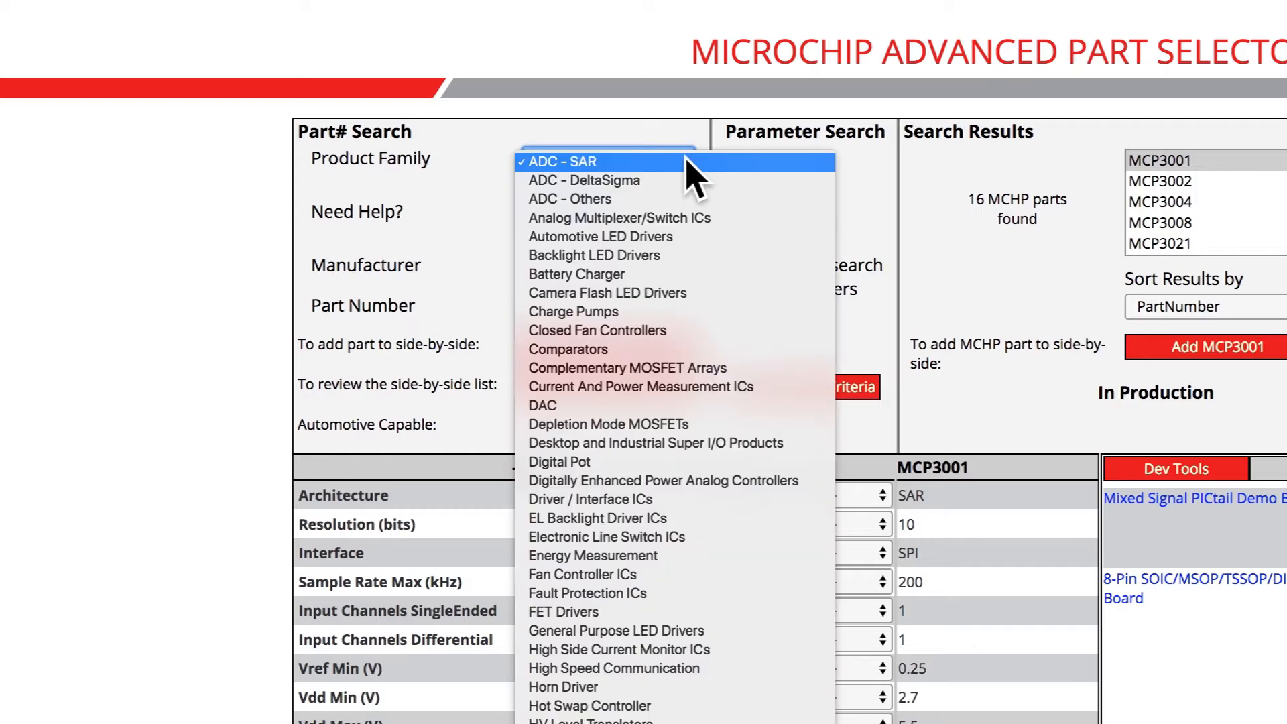
mouse_move(690, 189)
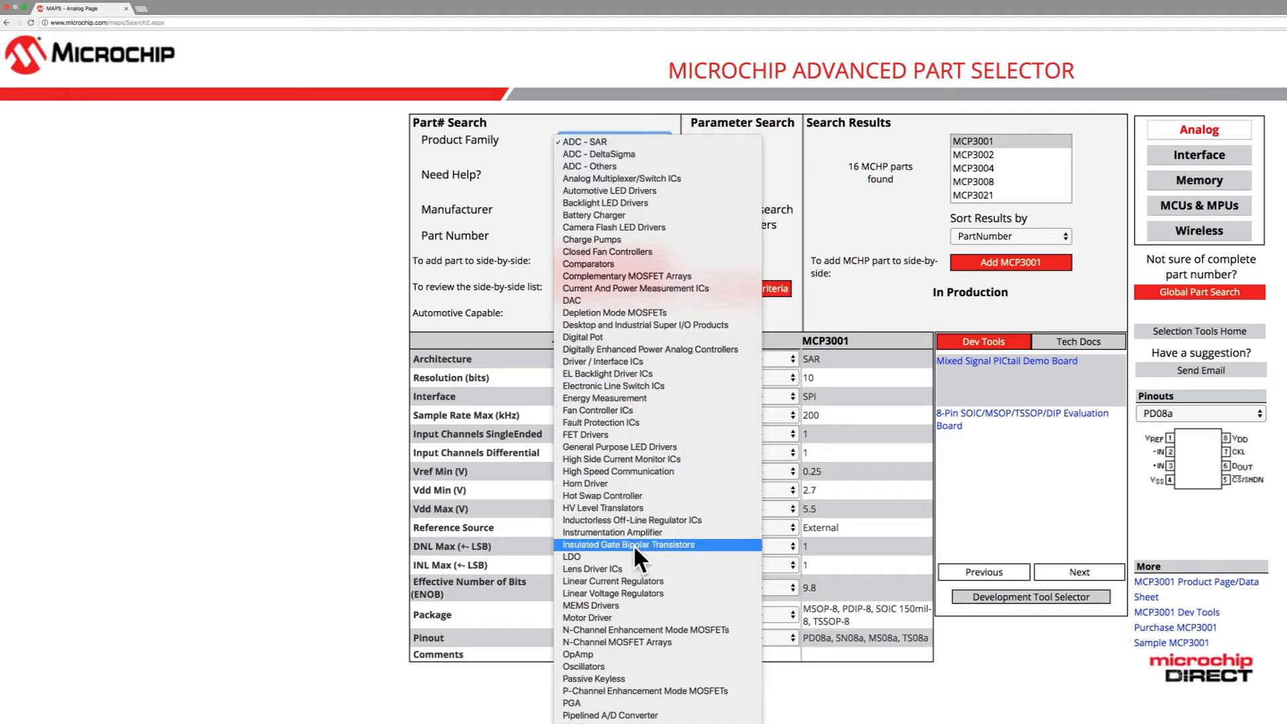
left_click(571, 556)
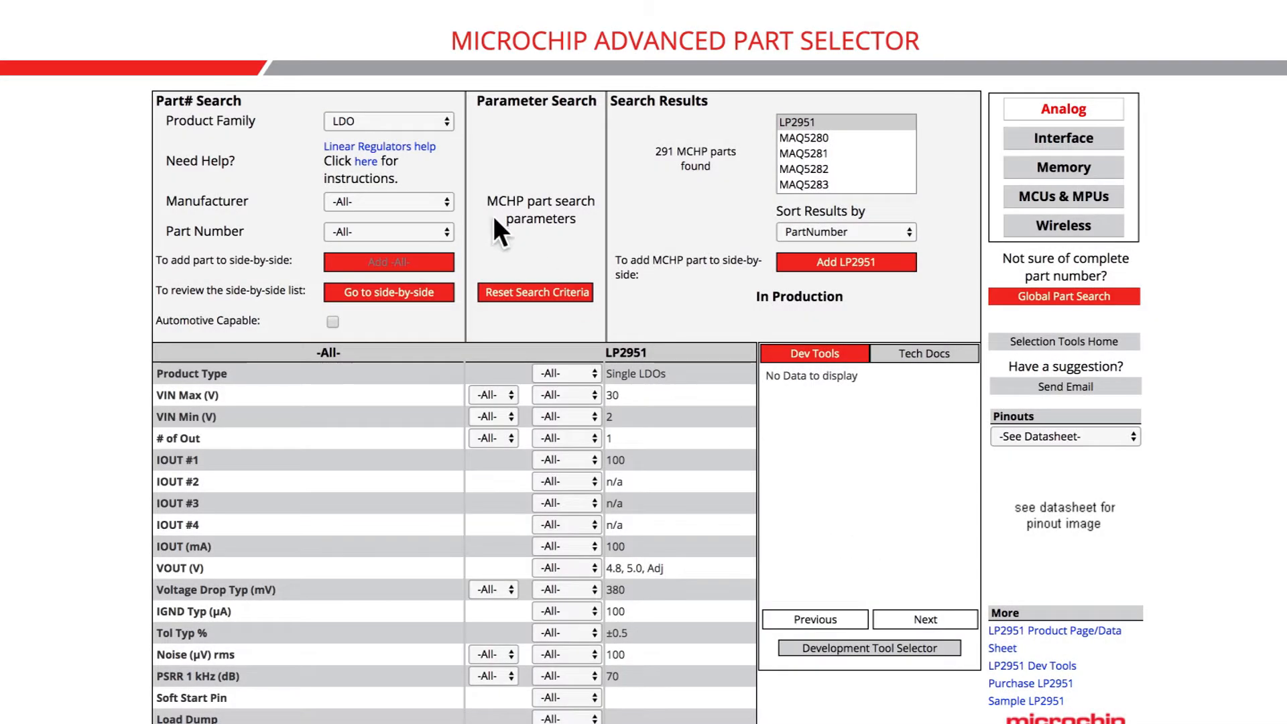
Set the competitor part to Infineon IFX25001TS V10, narrowing matches to 229.
left_click(388, 202)
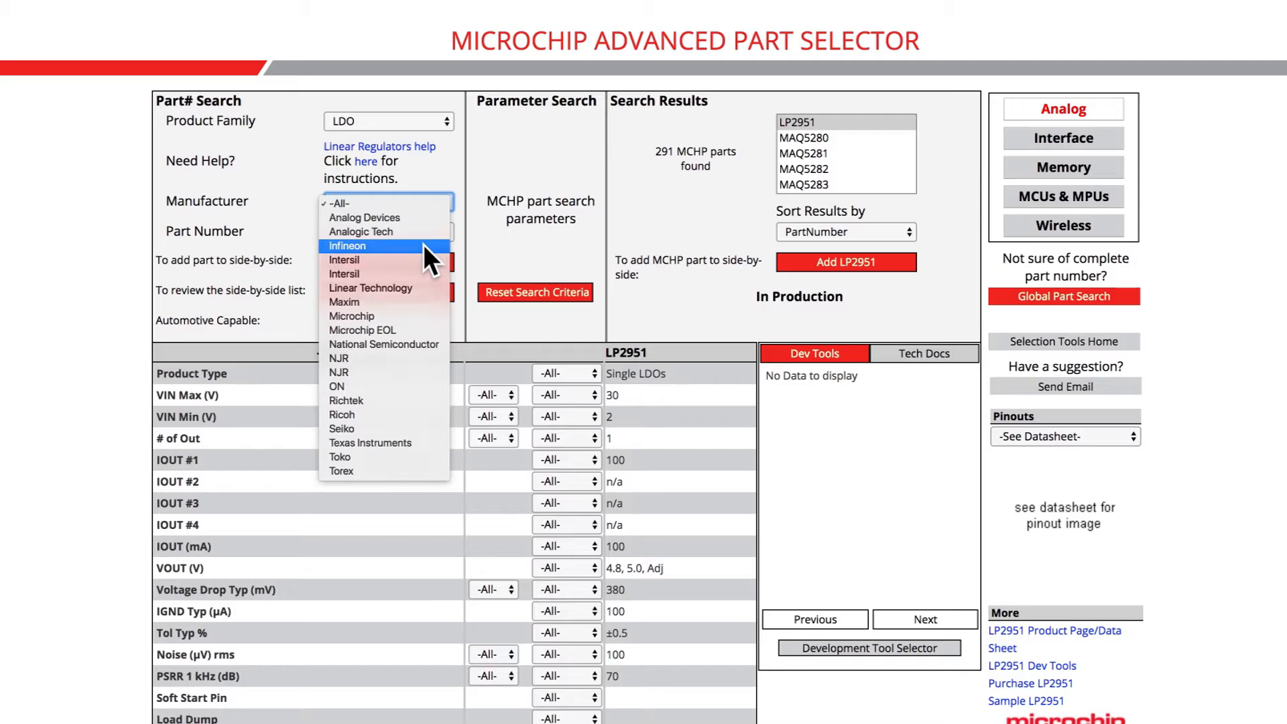
left_click(347, 246)
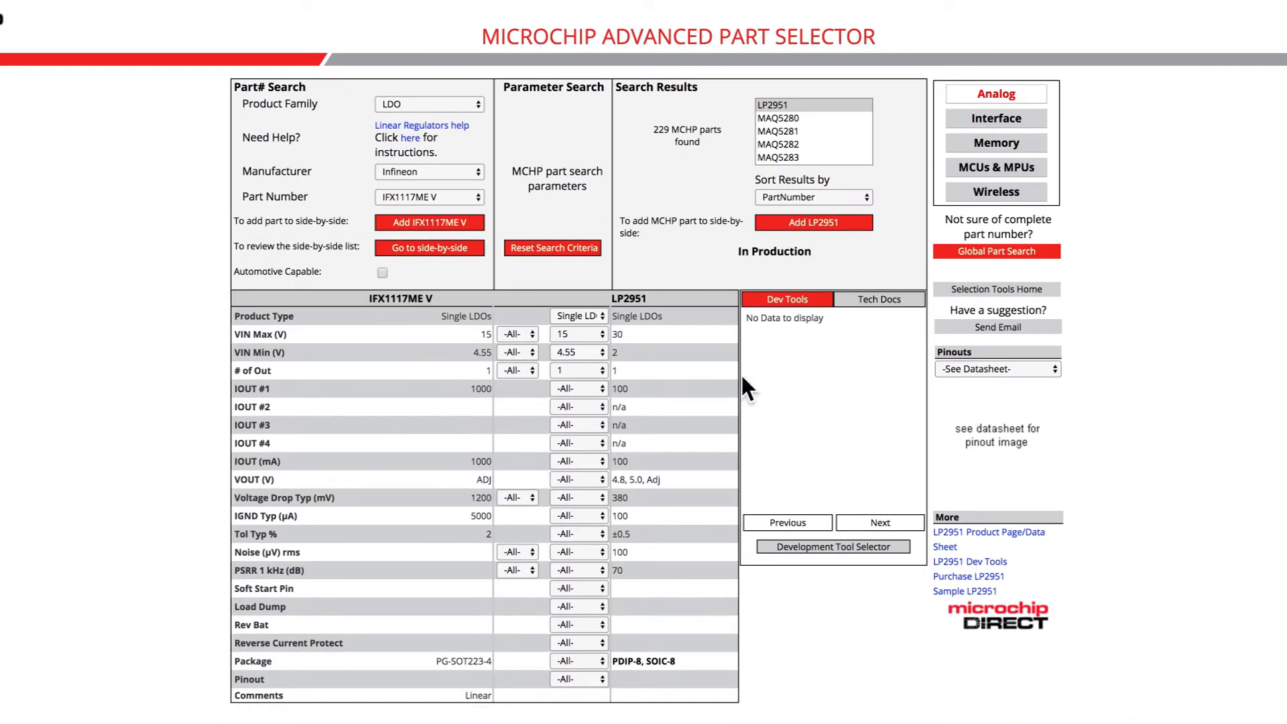
left_click(429, 197)
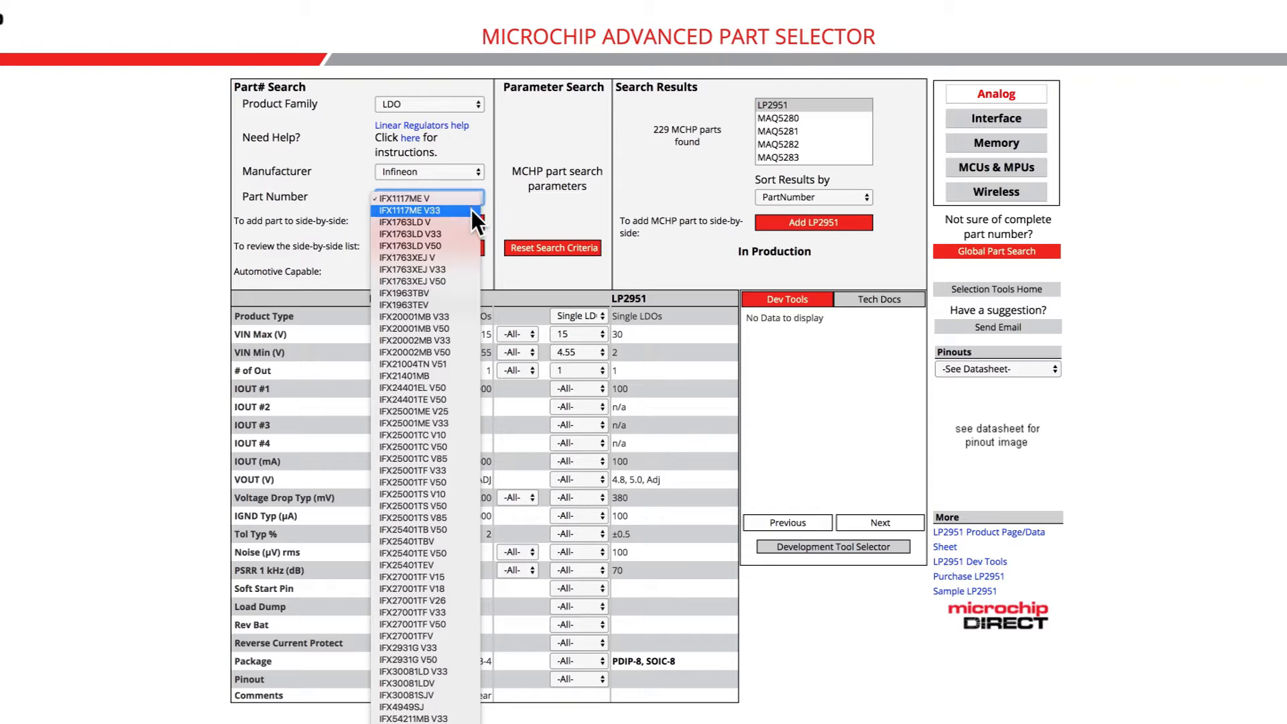
mouse_move(460, 321)
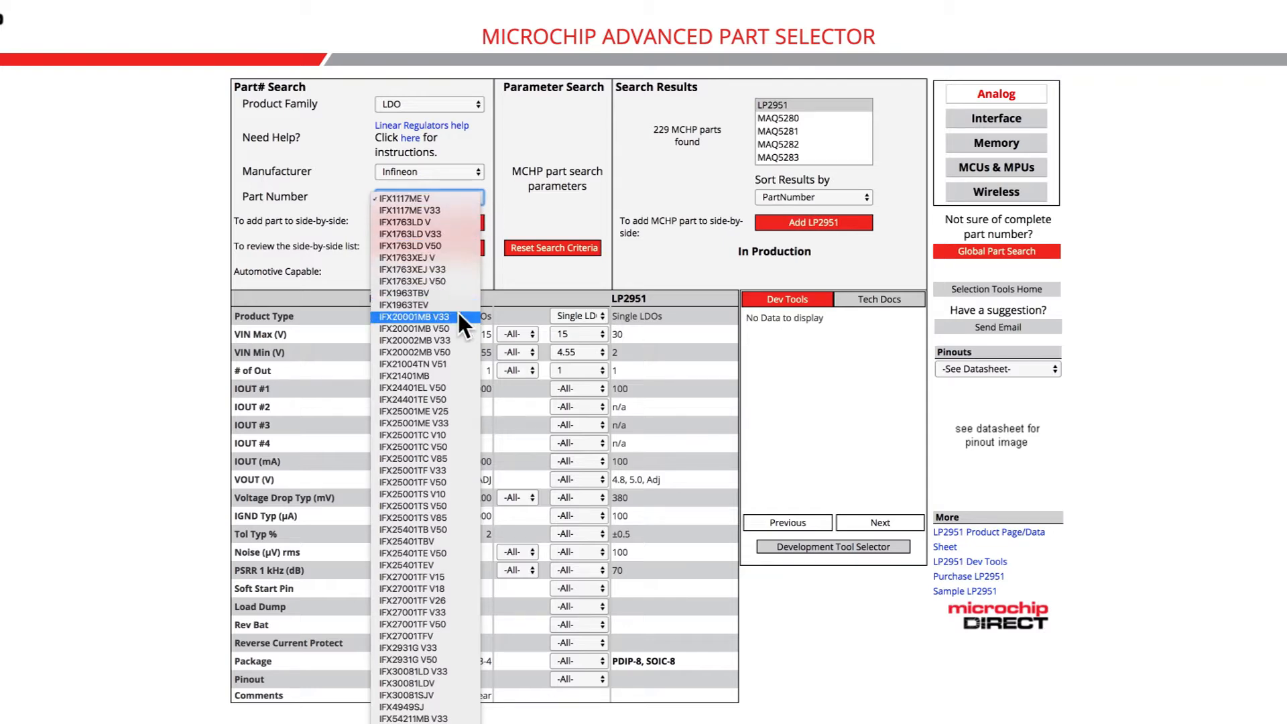
mouse_move(453, 446)
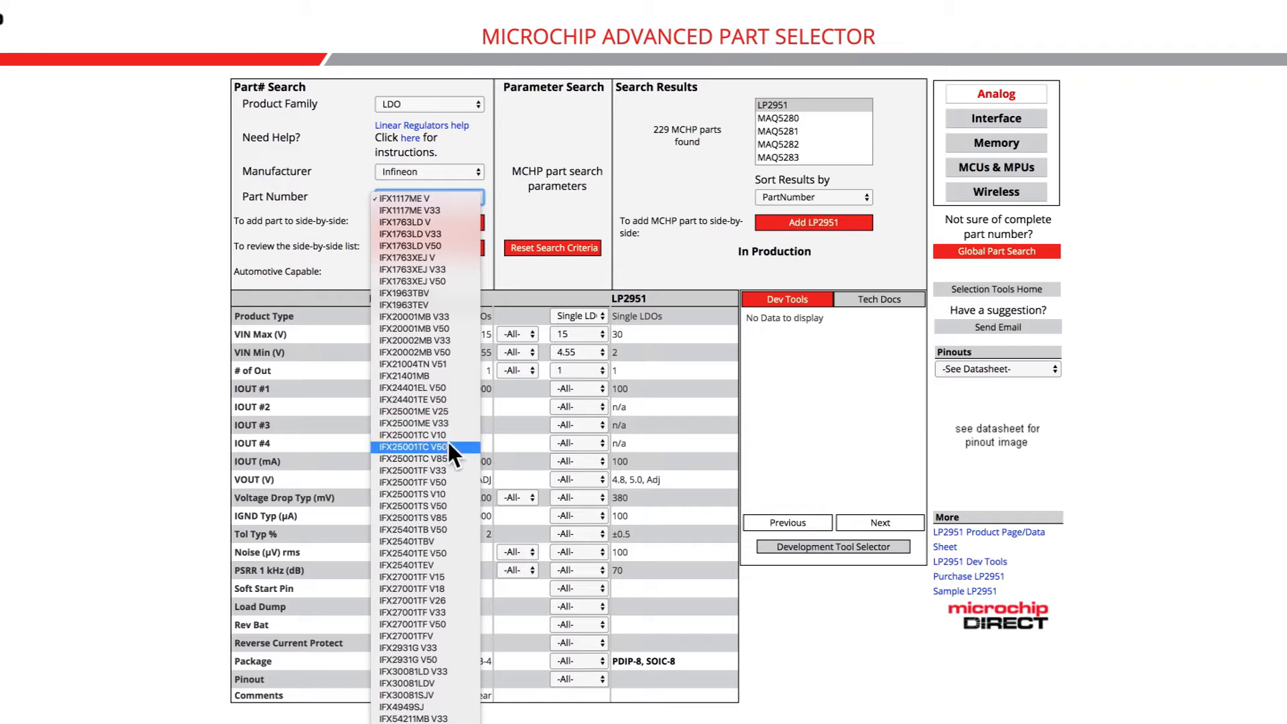
mouse_move(449, 494)
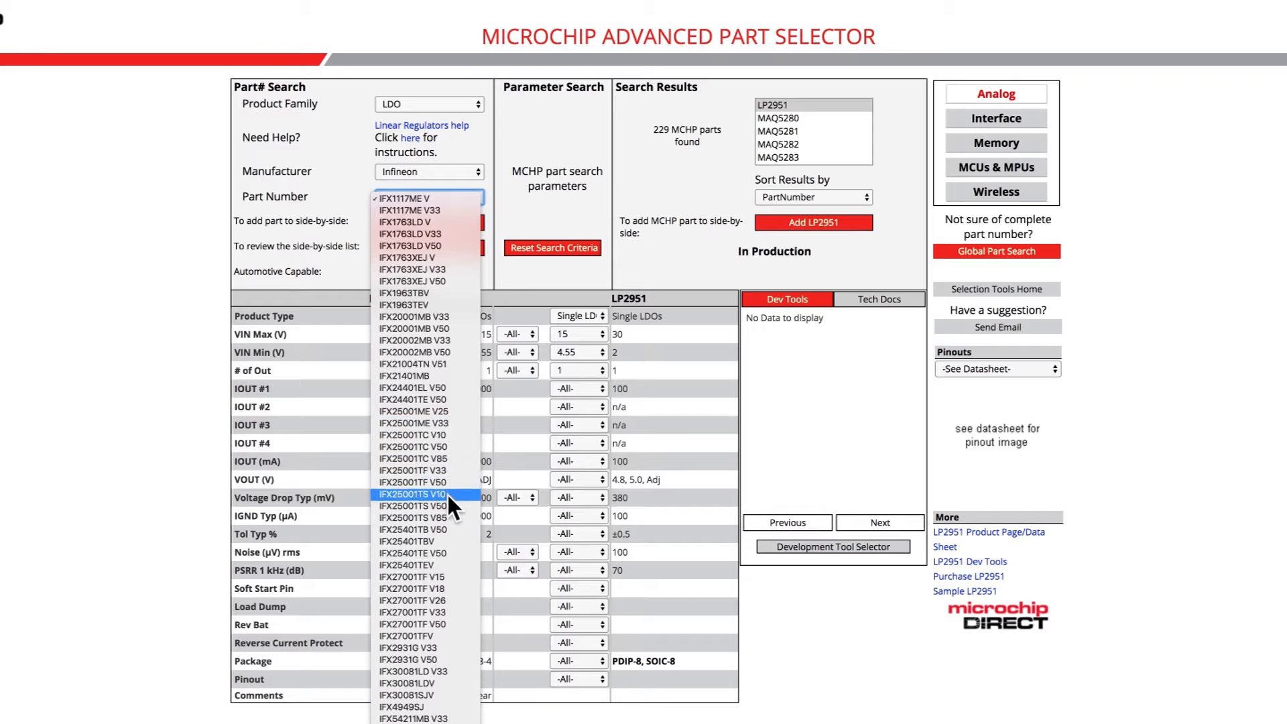
left_click(423, 493)
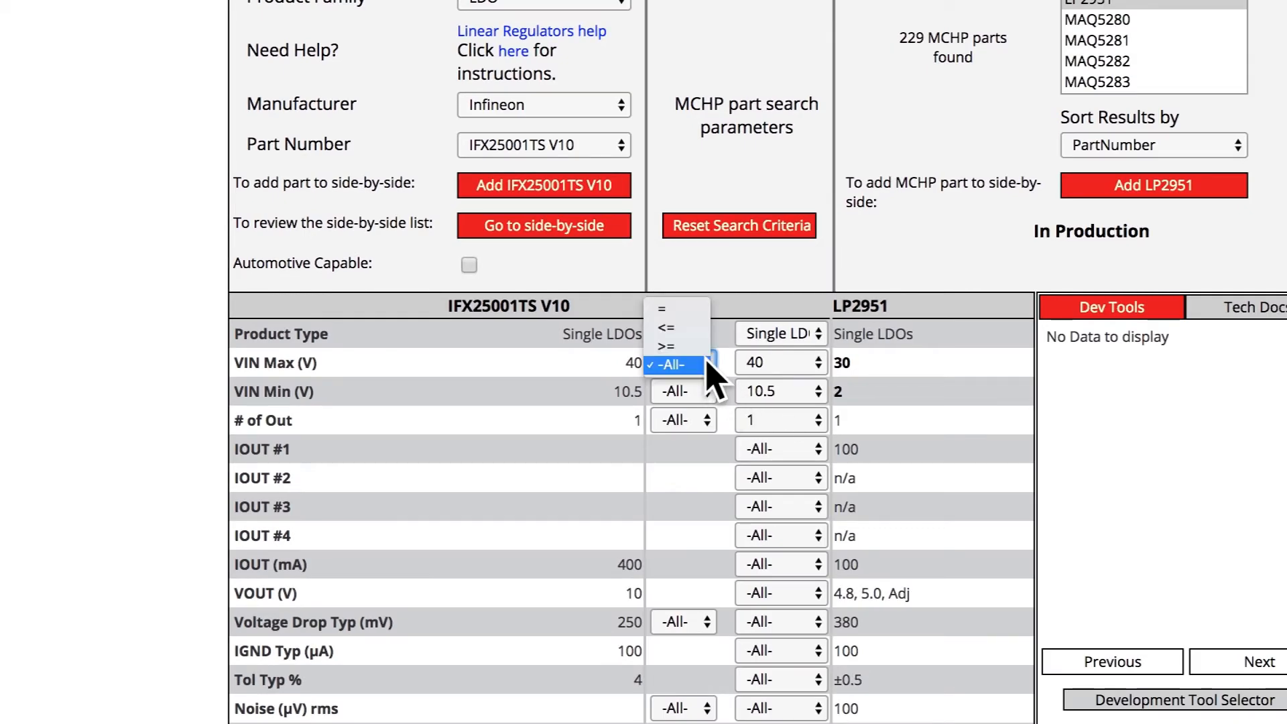
Filter matches to VIN Max <= 6.5 V, leaving 144 parts led by MAQ5300.
left_click(672, 363)
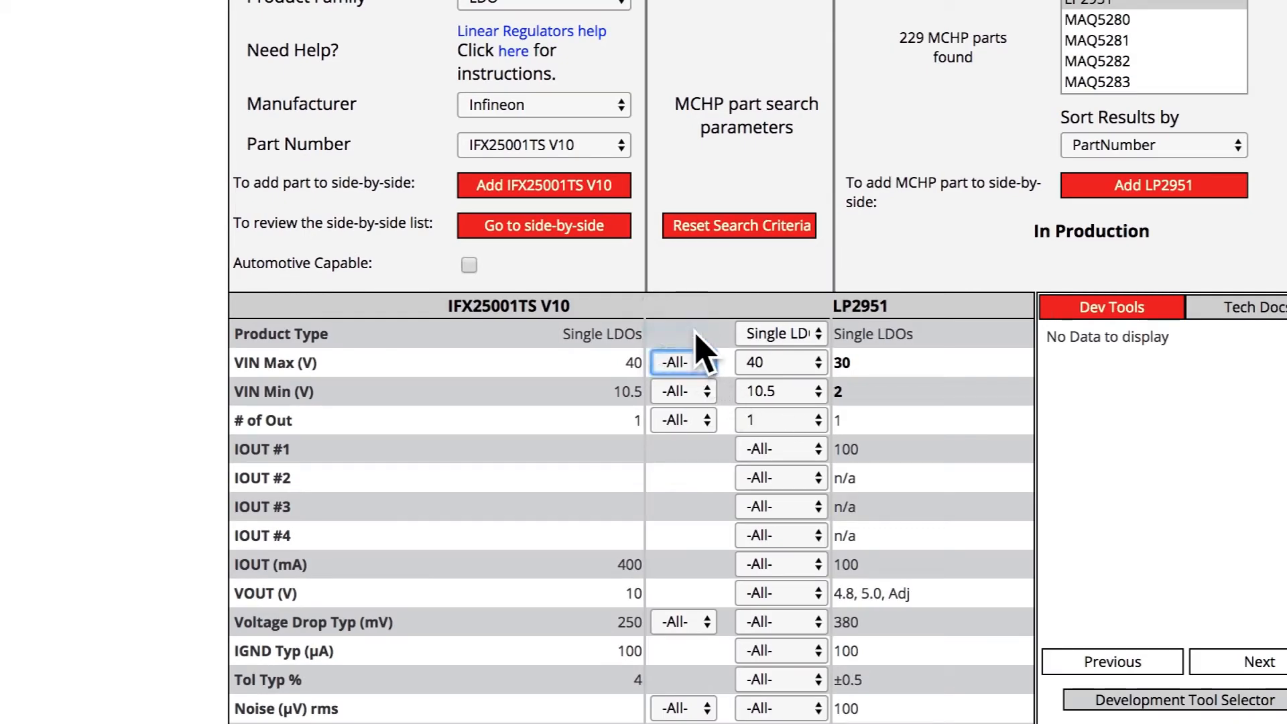
left_click(683, 362)
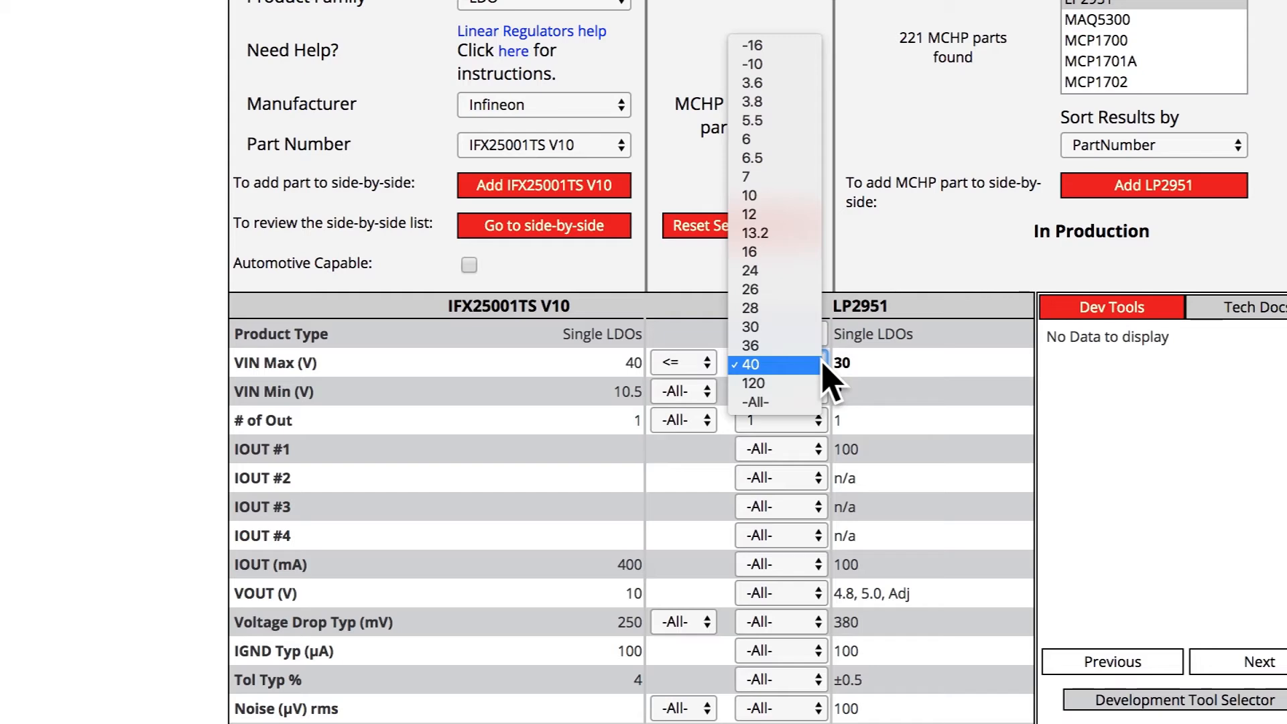
left_click(749, 363)
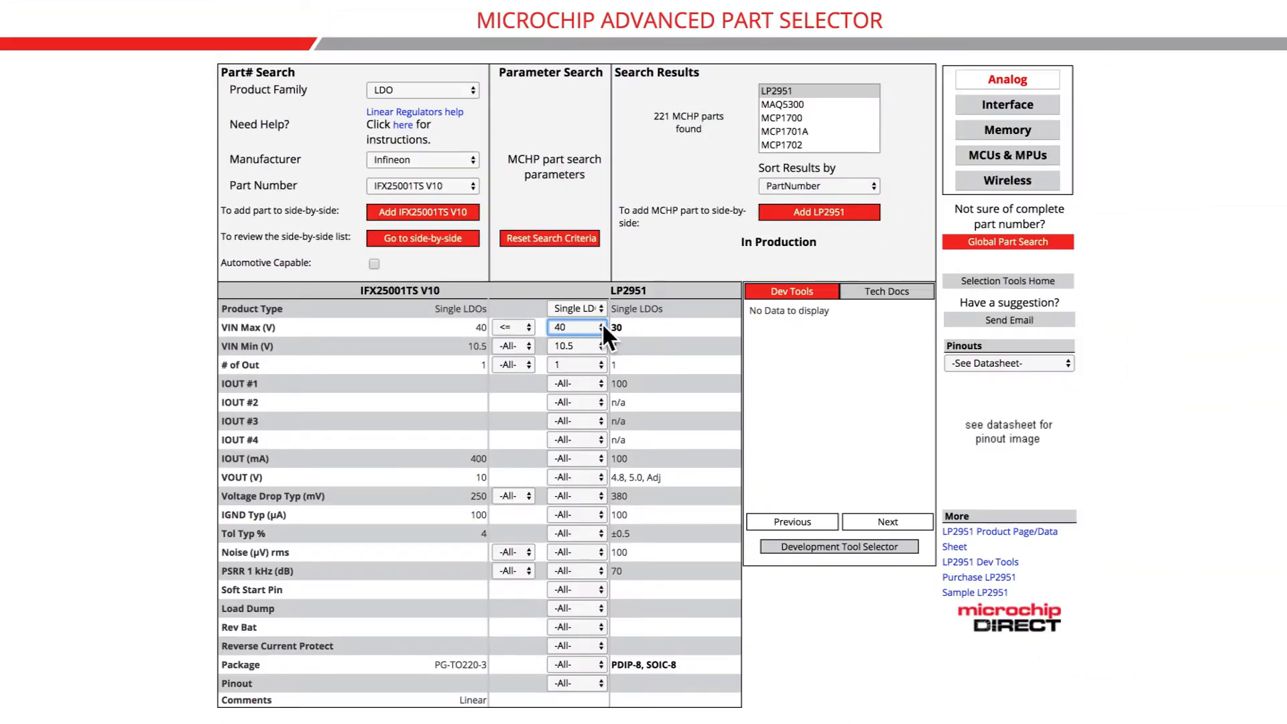
left_click(600, 326)
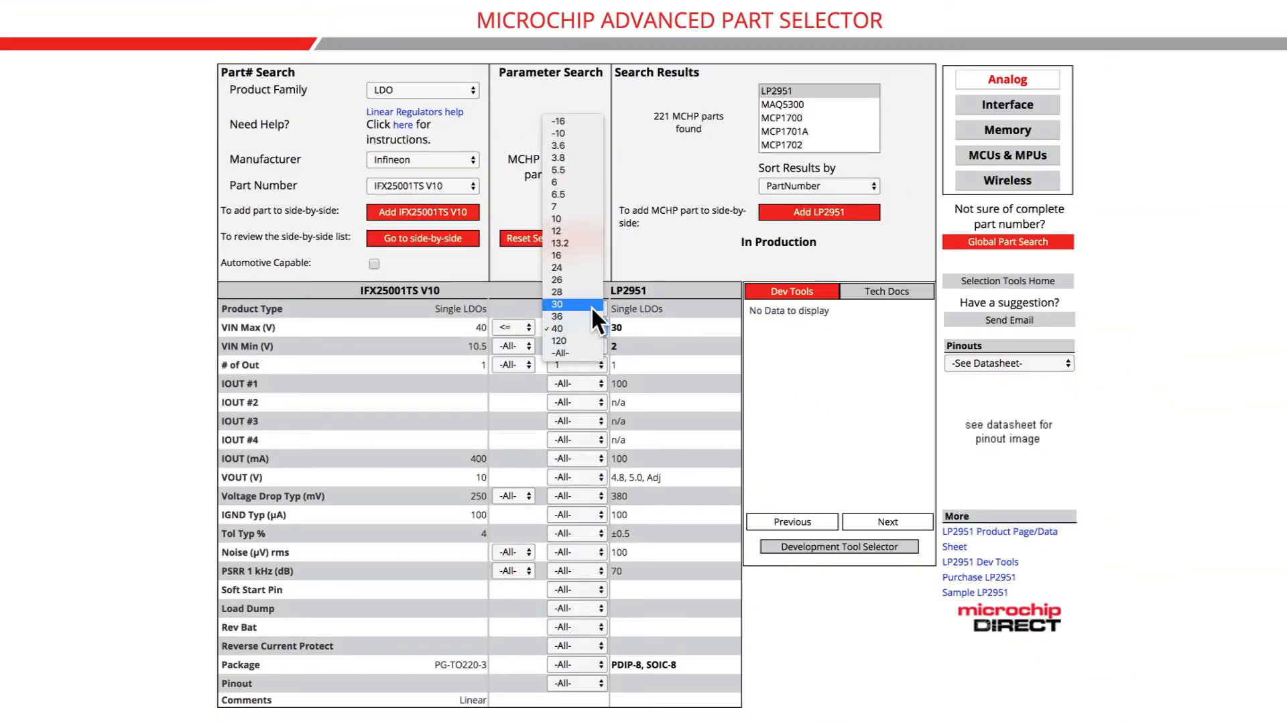
left_click(559, 328)
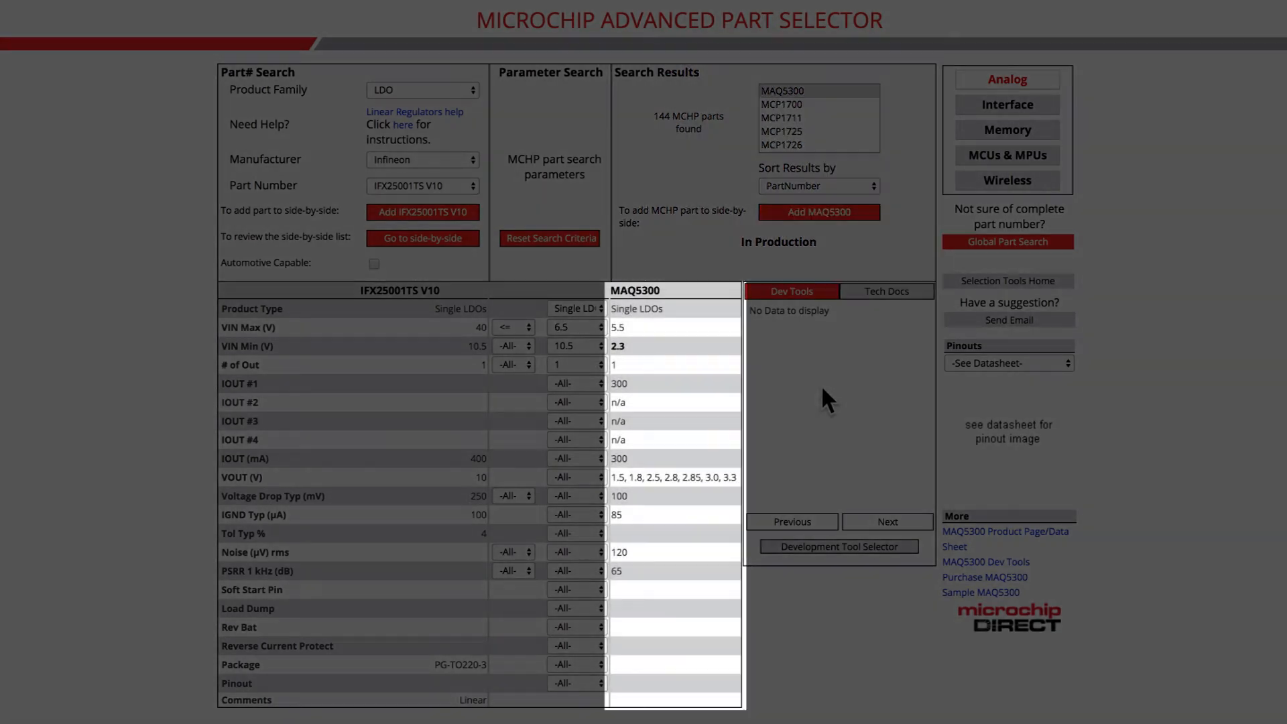
mouse_move(748, 322)
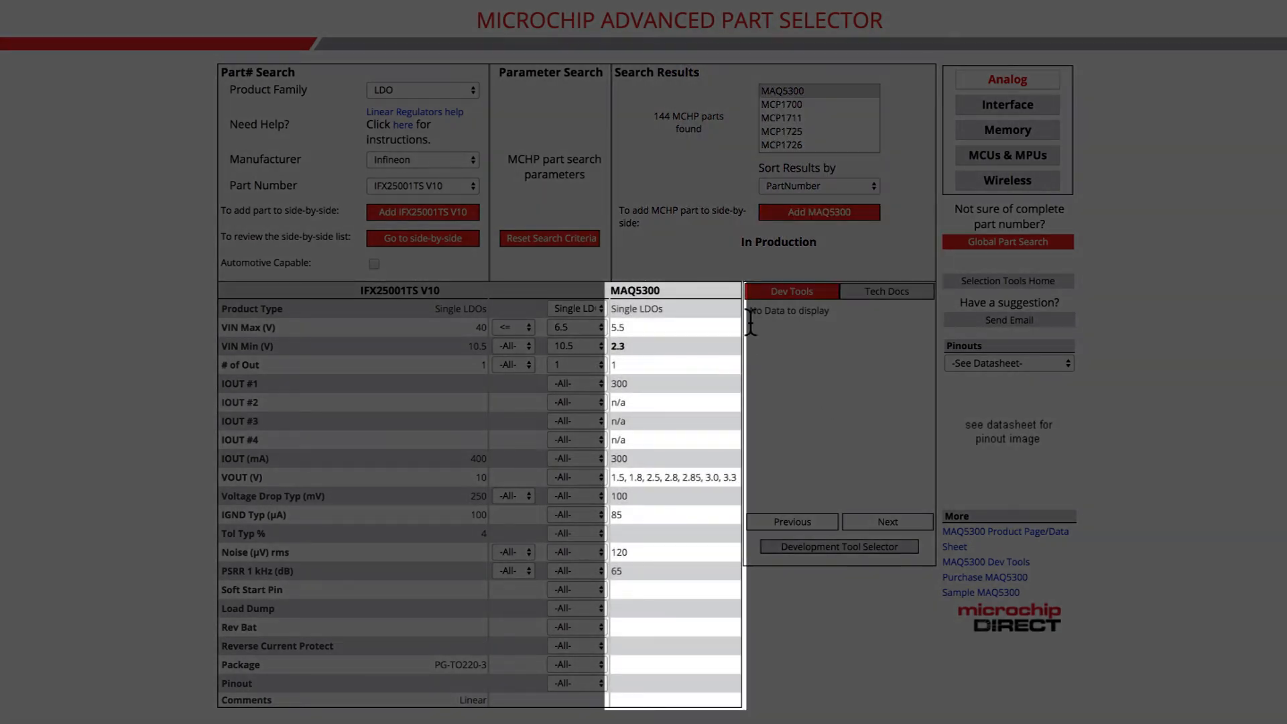
left_click(423, 89)
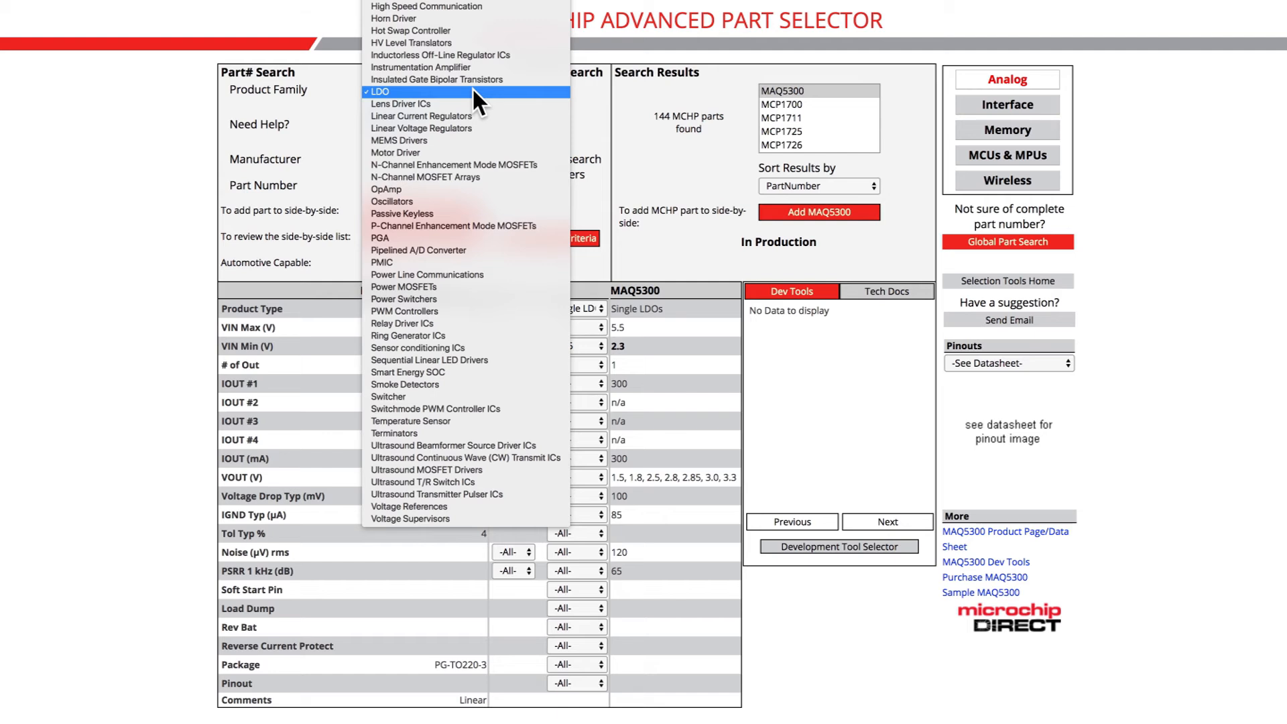
mouse_move(421, 128)
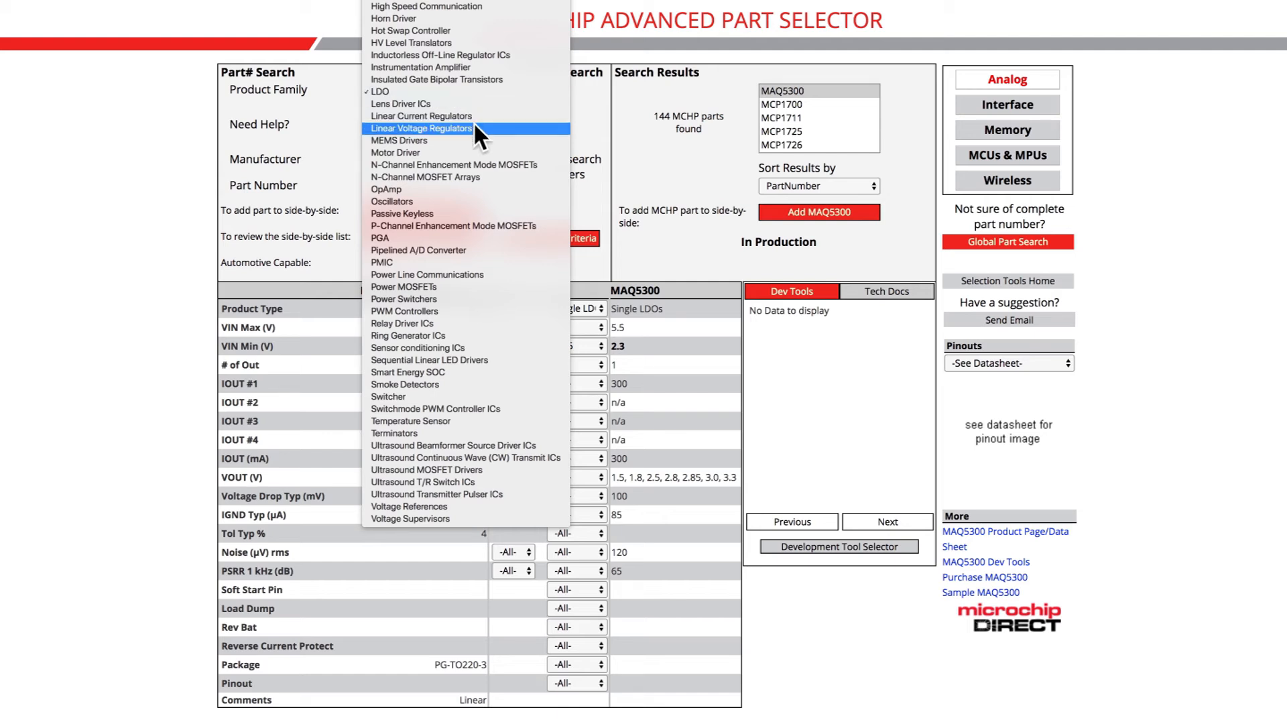
mouse_move(464, 507)
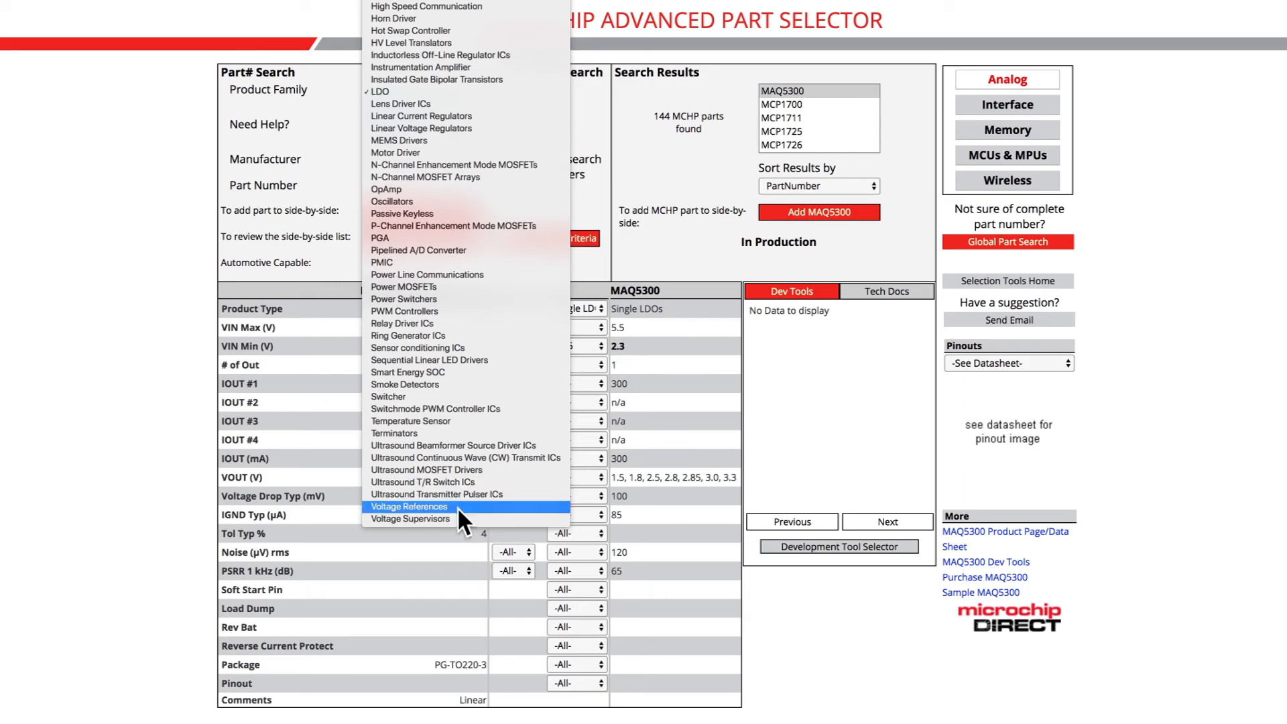
Switch to Voltage Supervisors and compare ON Semiconductor MAX707, matching 20 Microchip parts.
left_click(410, 518)
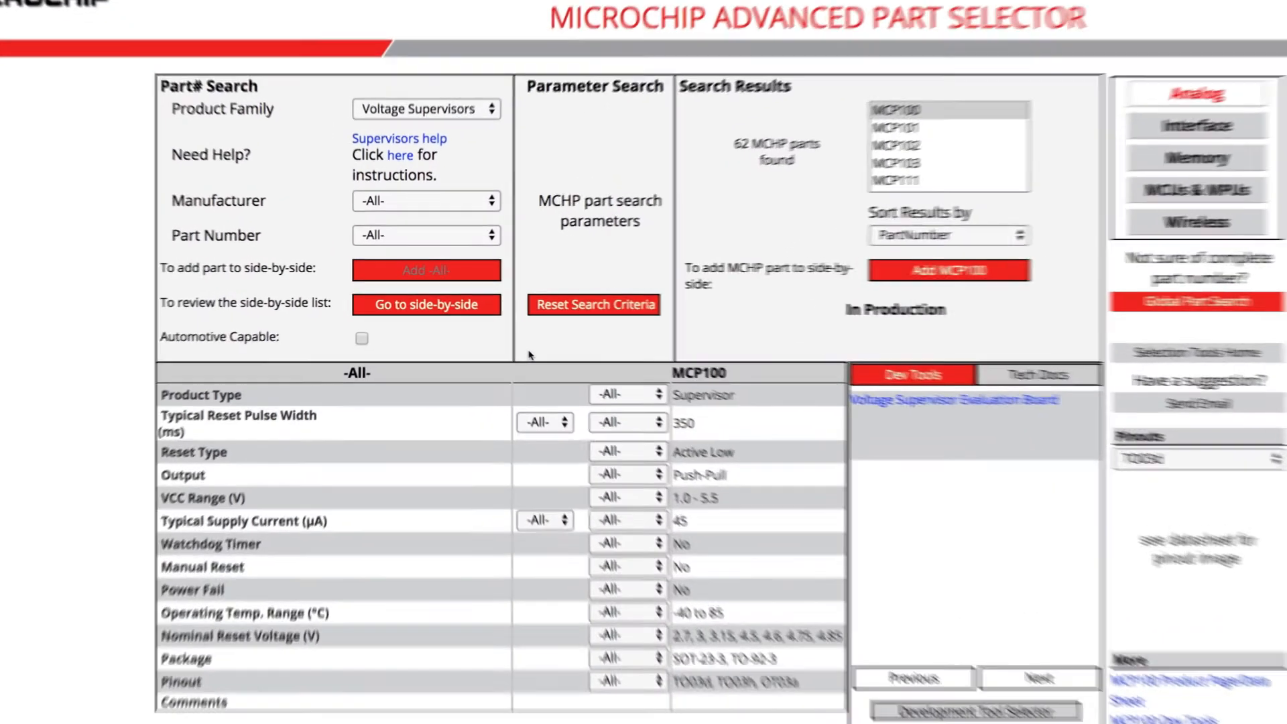
left_click(427, 201)
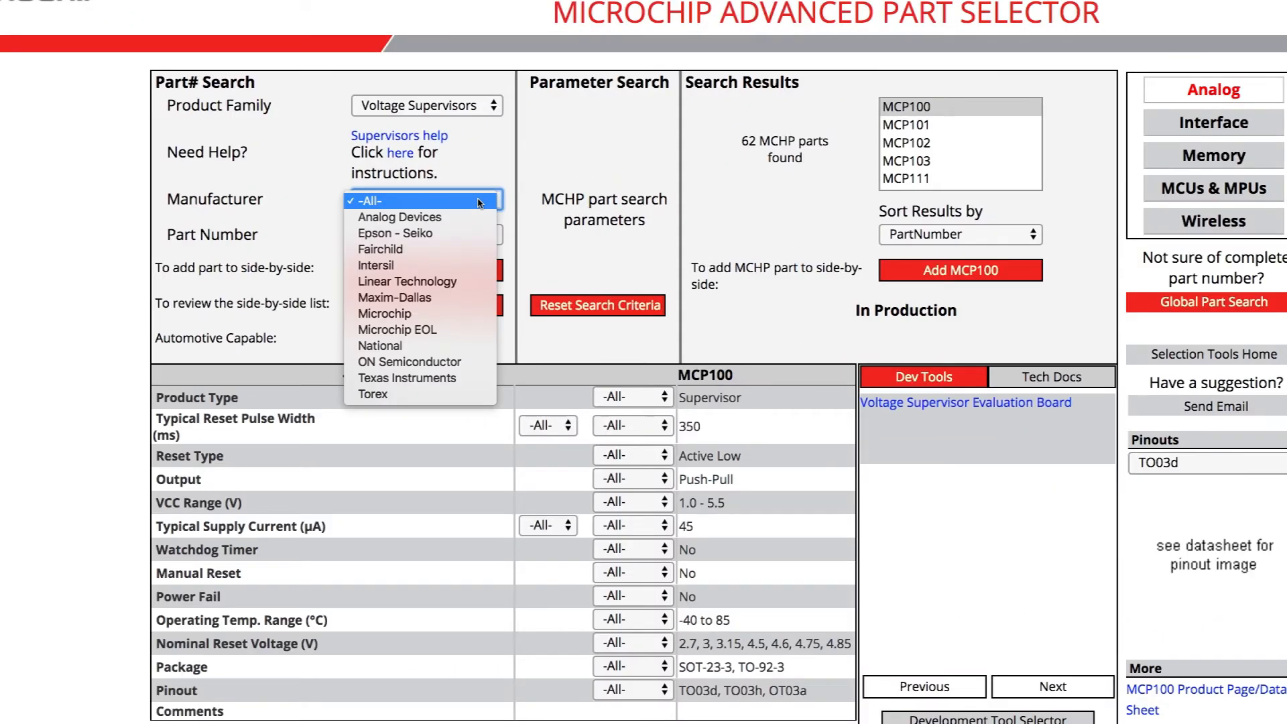
mouse_move(409, 361)
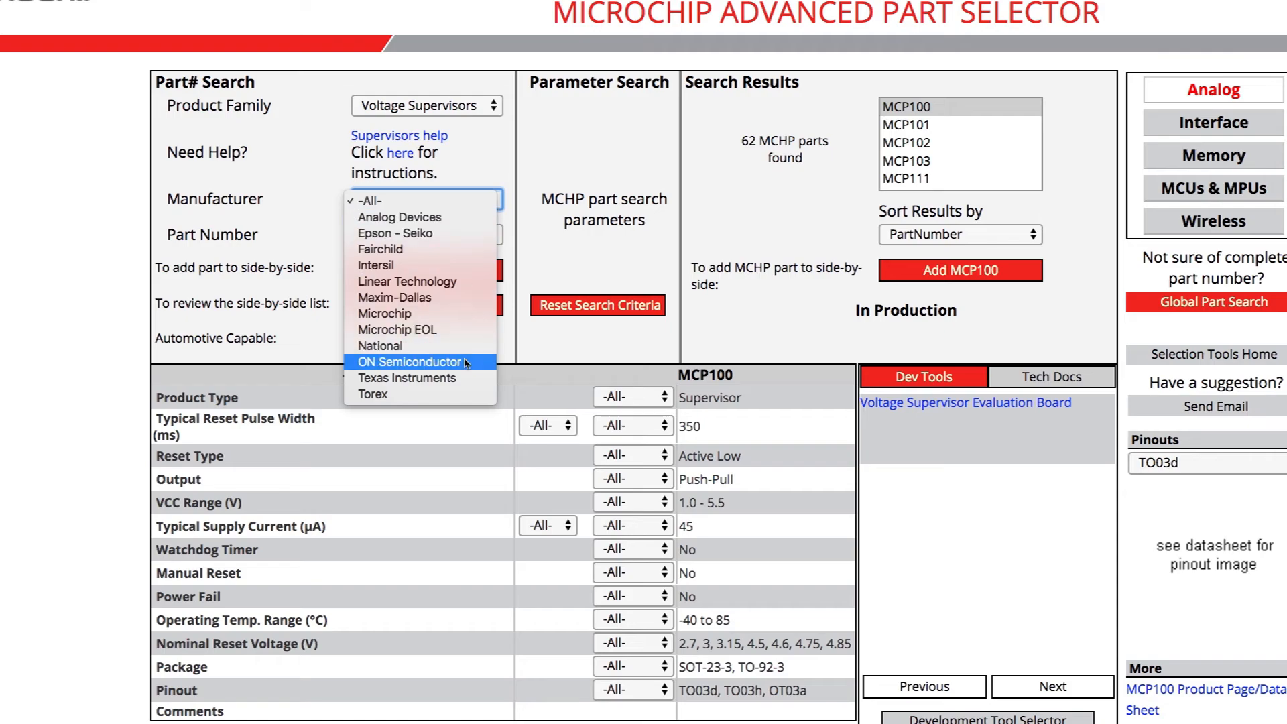
left_click(410, 362)
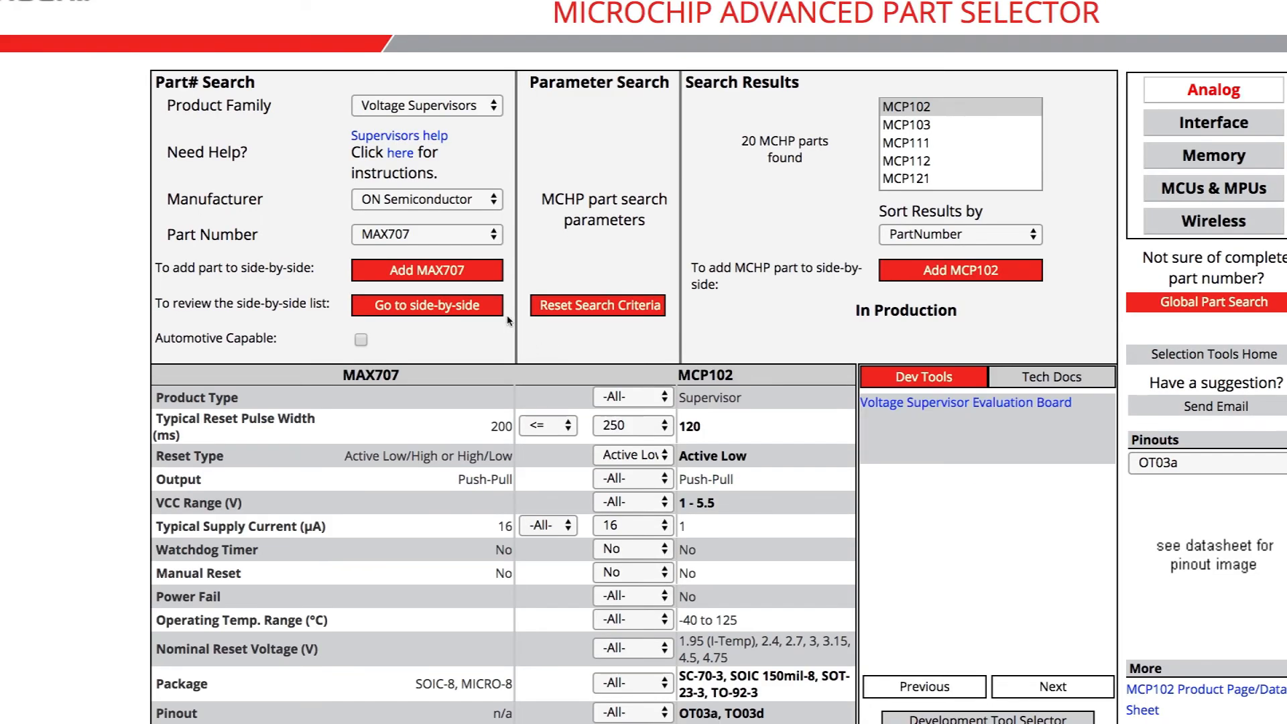
left_click(426, 234)
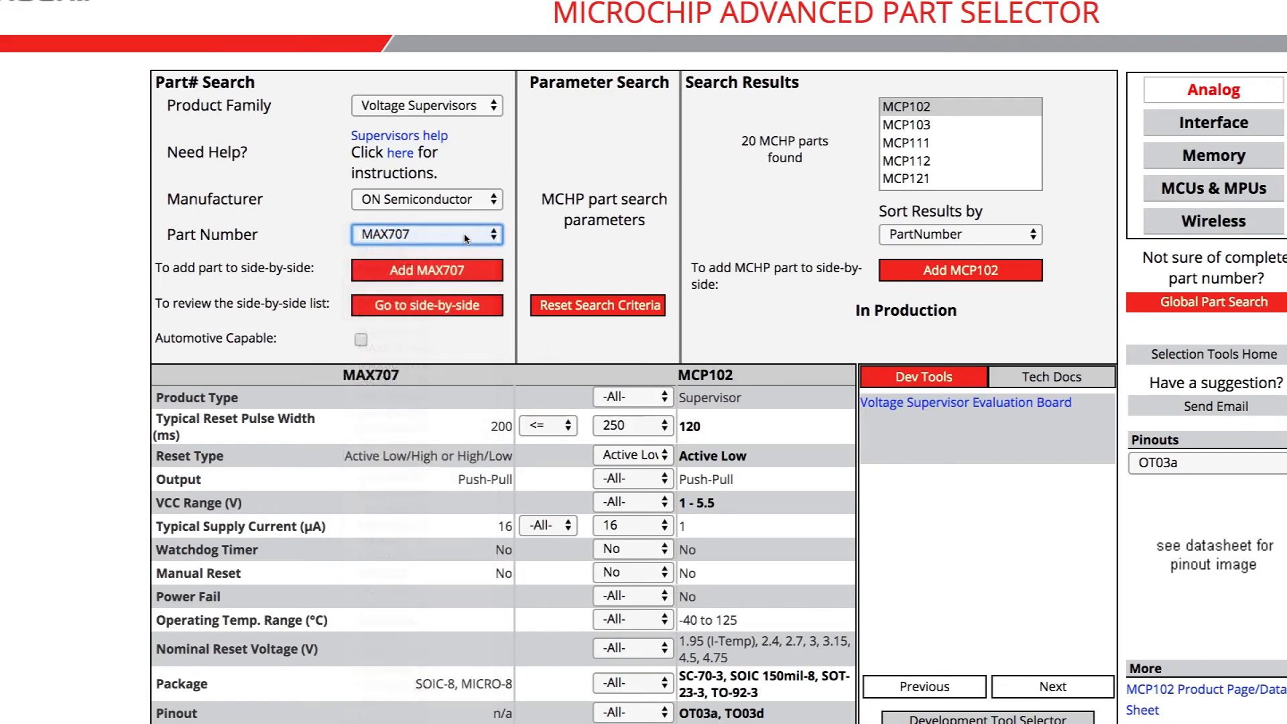
scroll("down", 3)
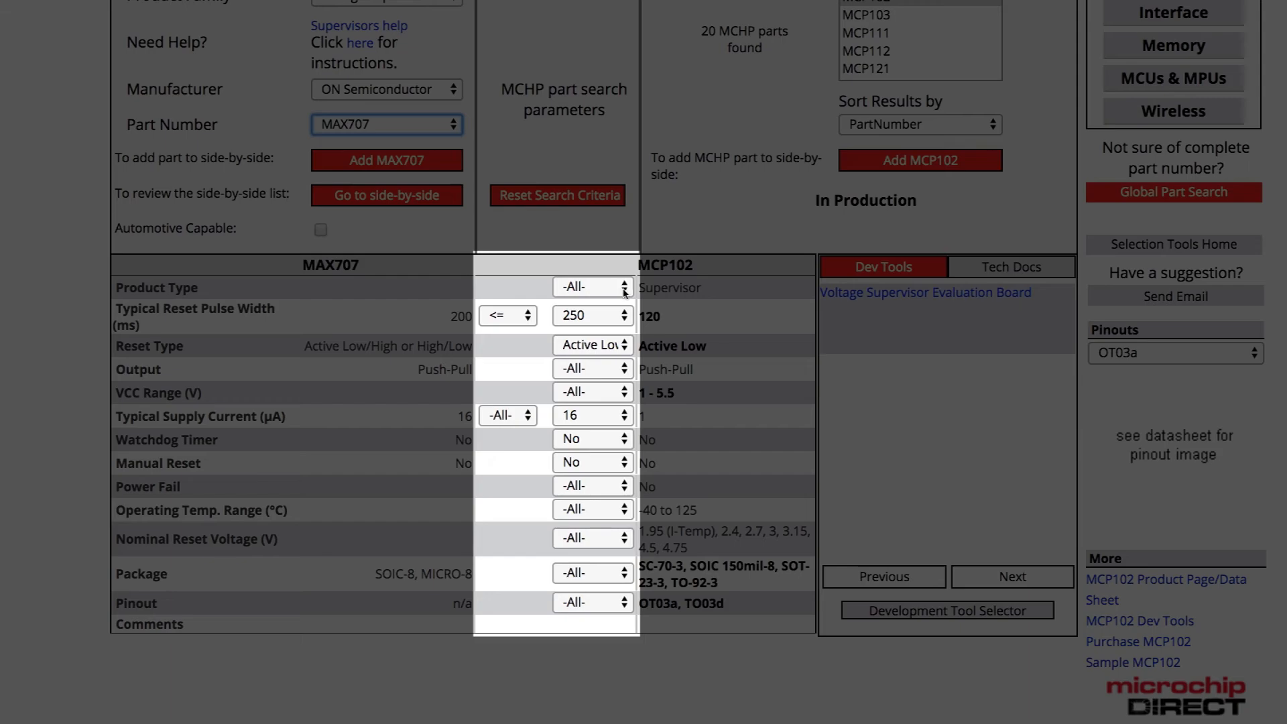
Restrict matches to the Supervisor product type and show MCP102's technical documents.
left_click(591, 286)
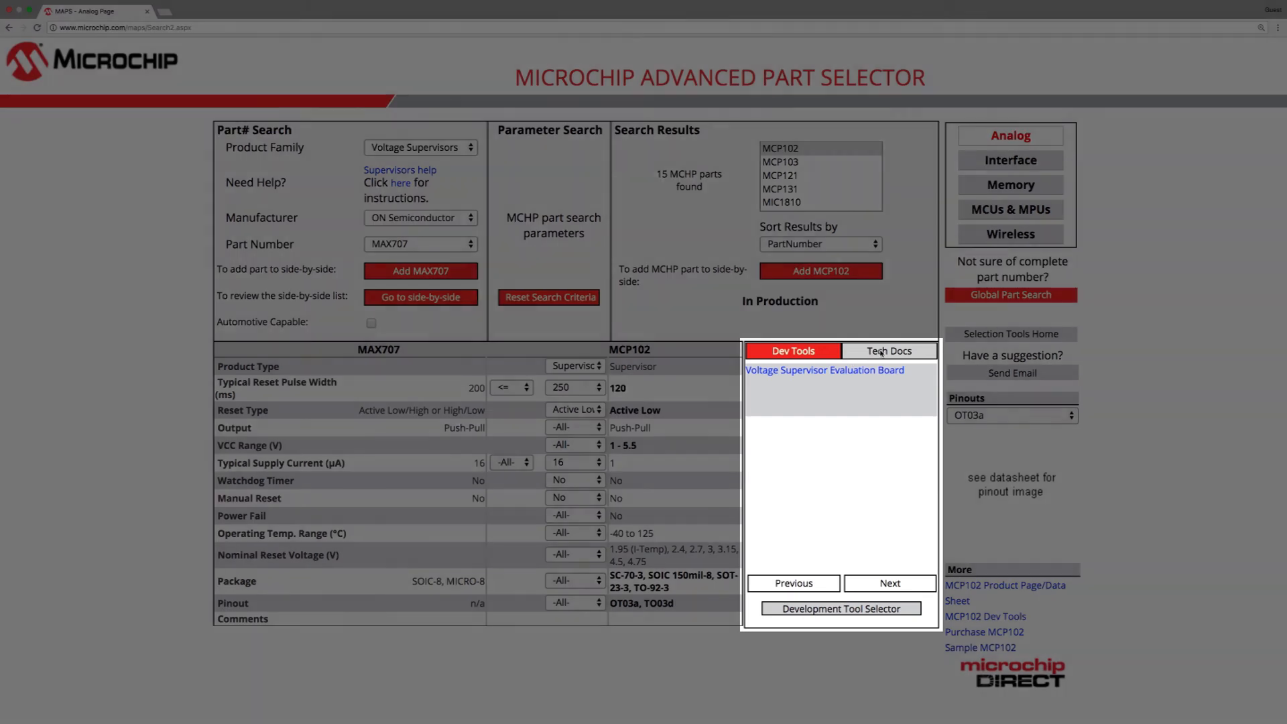
left_click(889, 351)
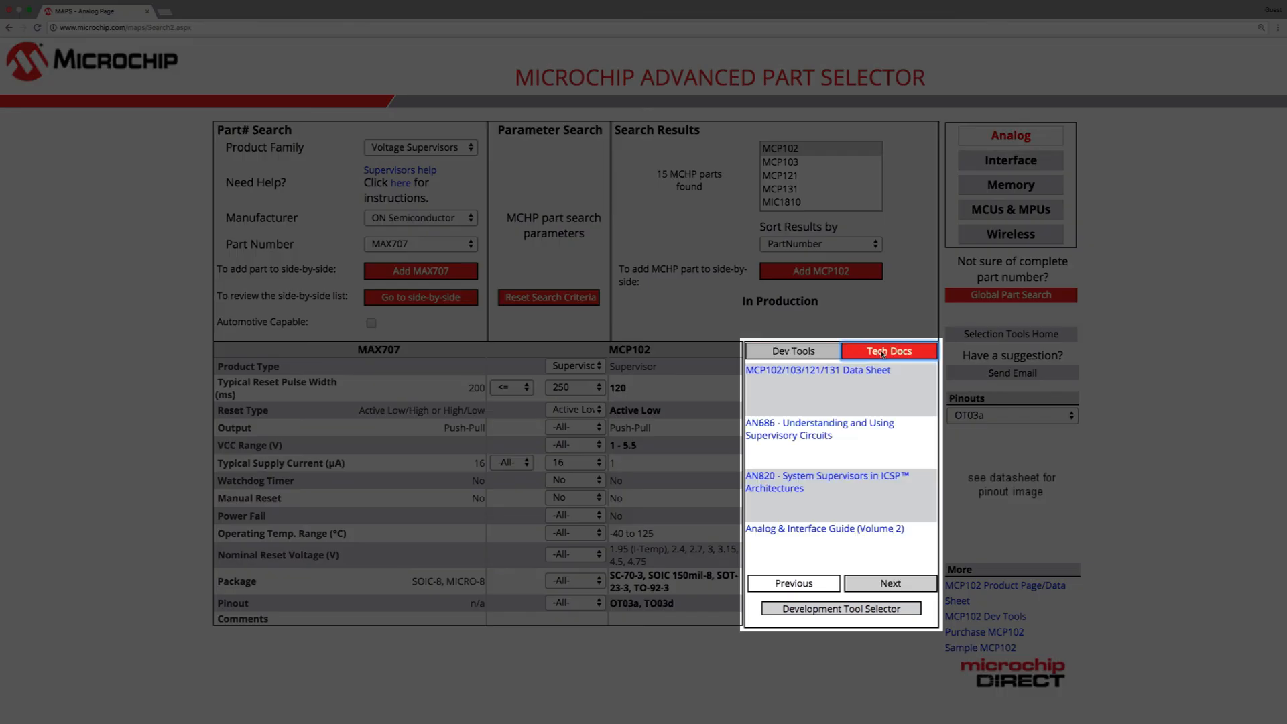